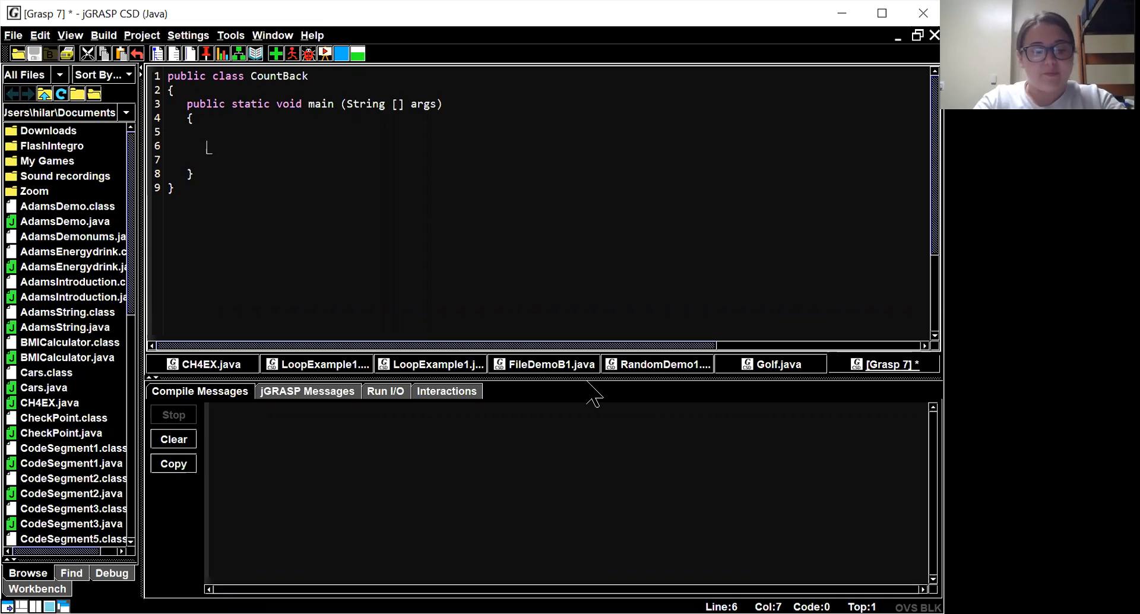
pyautogui.moveTo(266, 193)
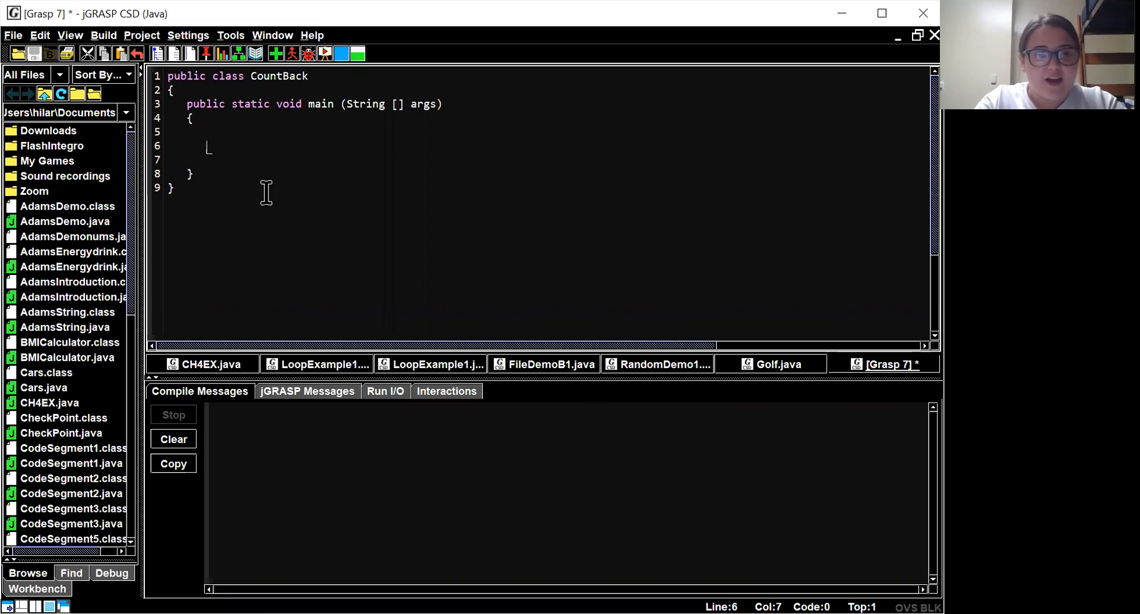
pyautogui.moveTo(246, 155)
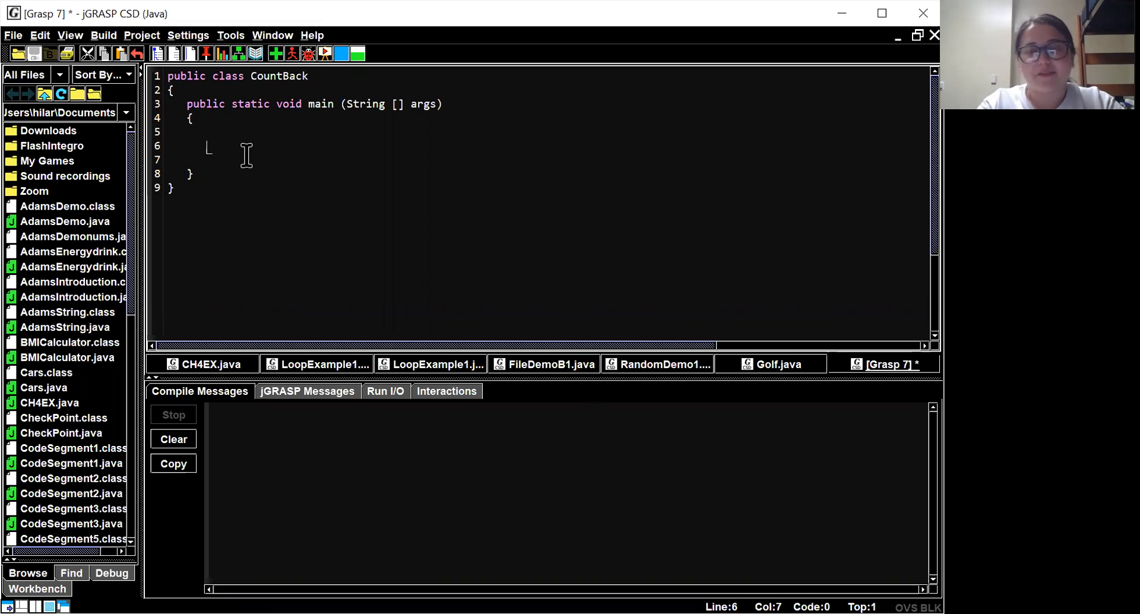
# Step: Type the loop header for (num = 1000; num >= 1; num--) on line 6
pyautogui.write('for( int num')
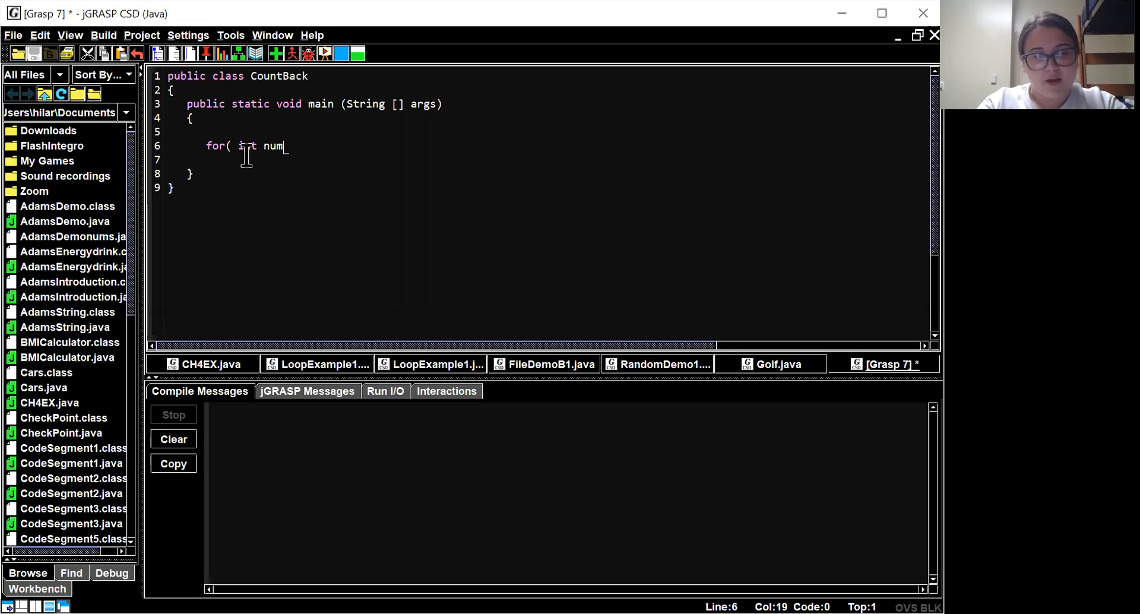
pyautogui.write('= 1000; num >= 1; nu')
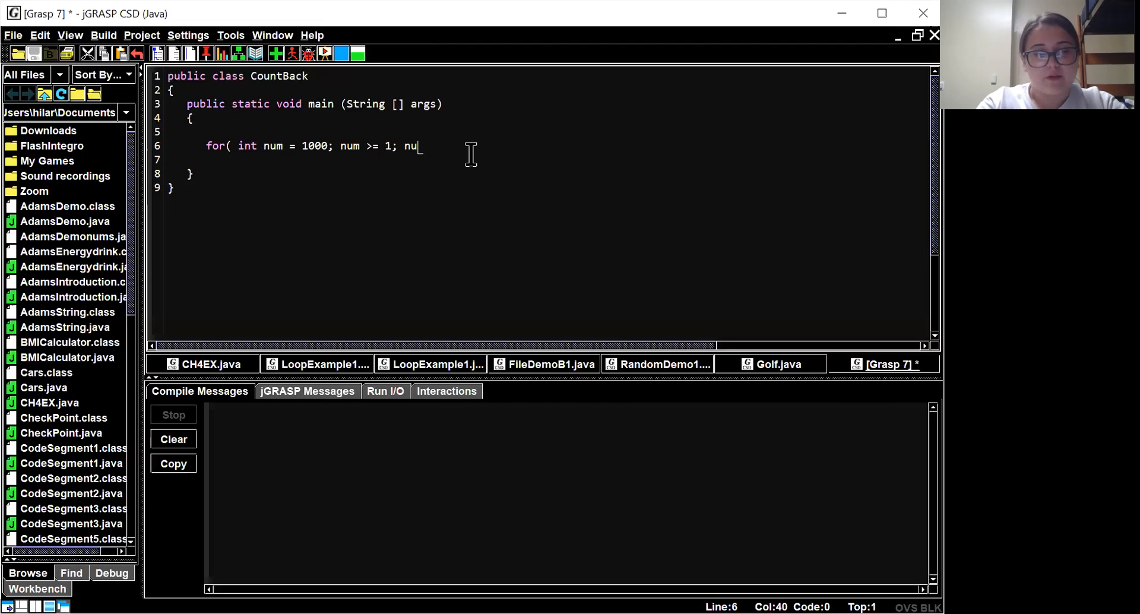
pyautogui.write('m--)')
pyautogui.click(541, 160)
pyautogui.write('{')
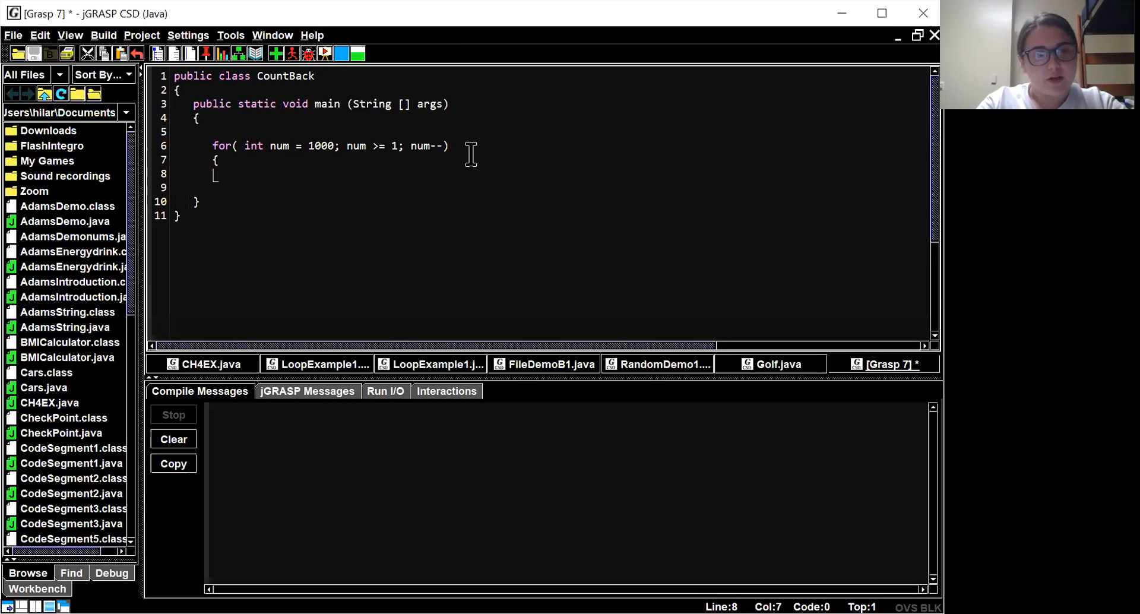
# Step: Start a System.out.print statement in the loop body to print num
pyautogui.write('System.out')
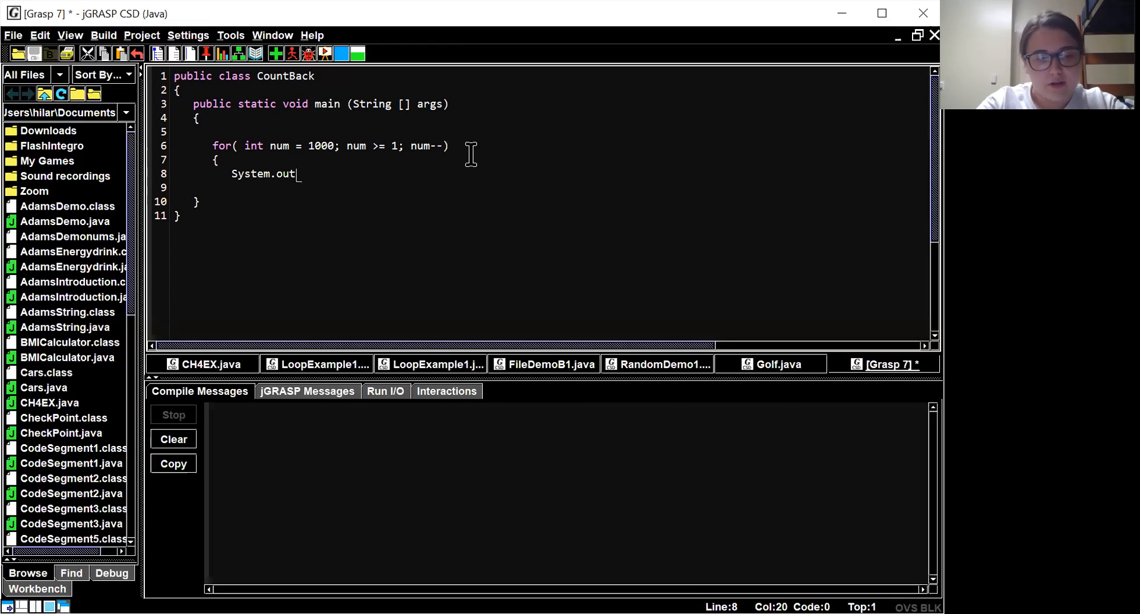
pyautogui.write('.prin')
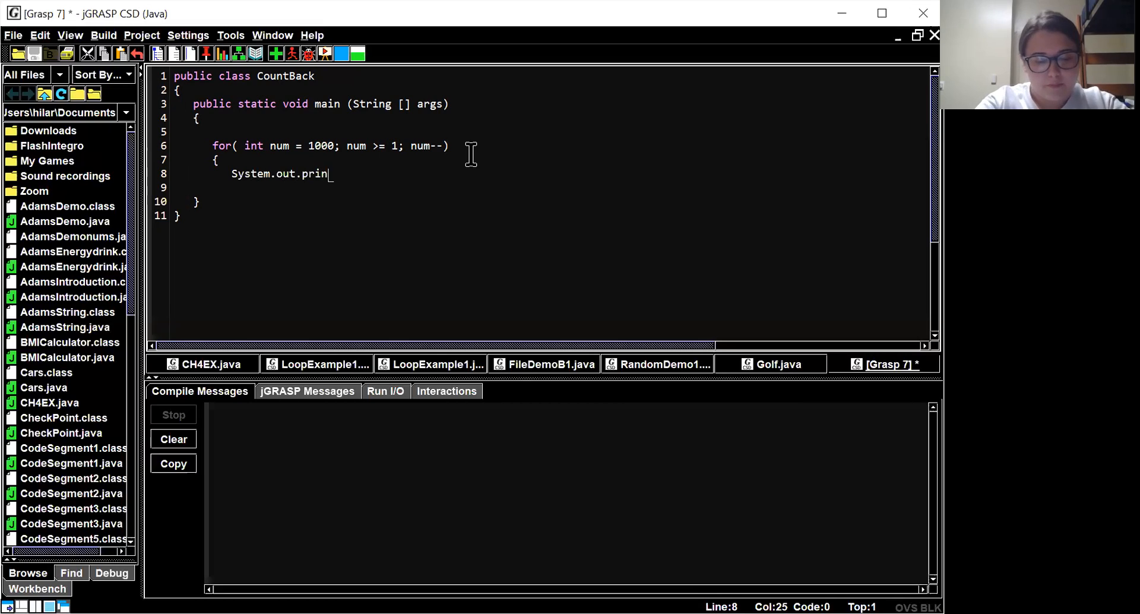
pyautogui.click(300, 53)
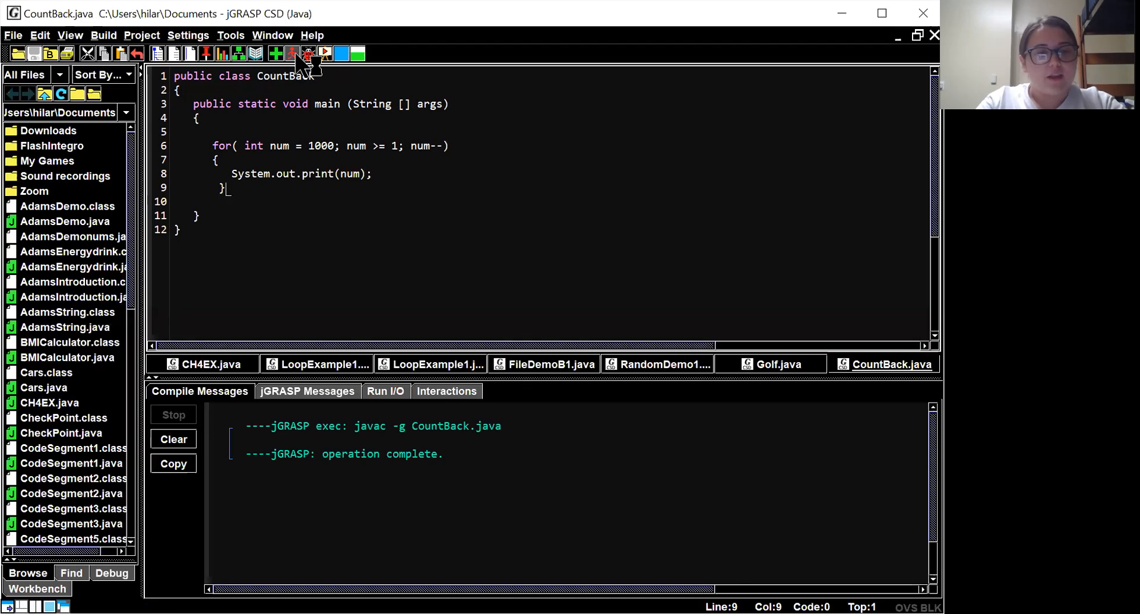